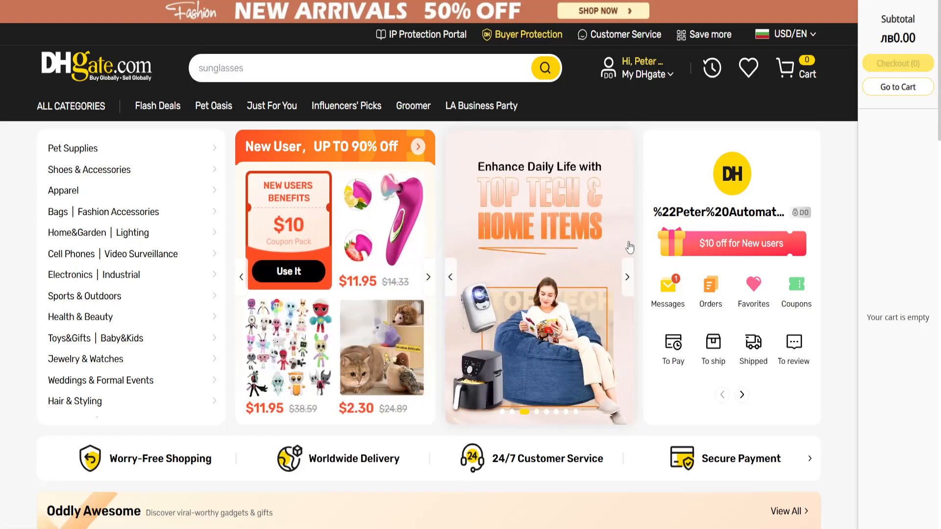
Open the 'Hi, My DHgate' account dropdown while typing searches for sandals, spider hoodie and sneakers
type("sandals")
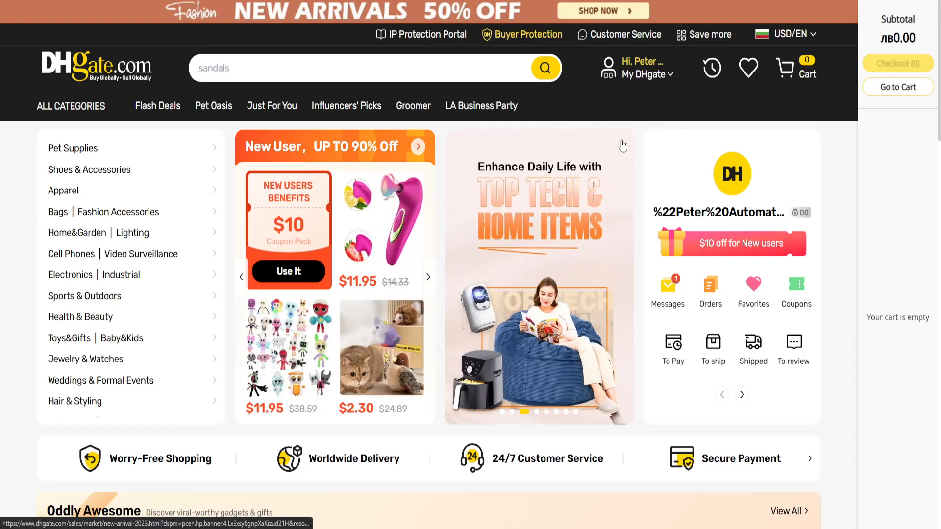
left_click(635, 67)
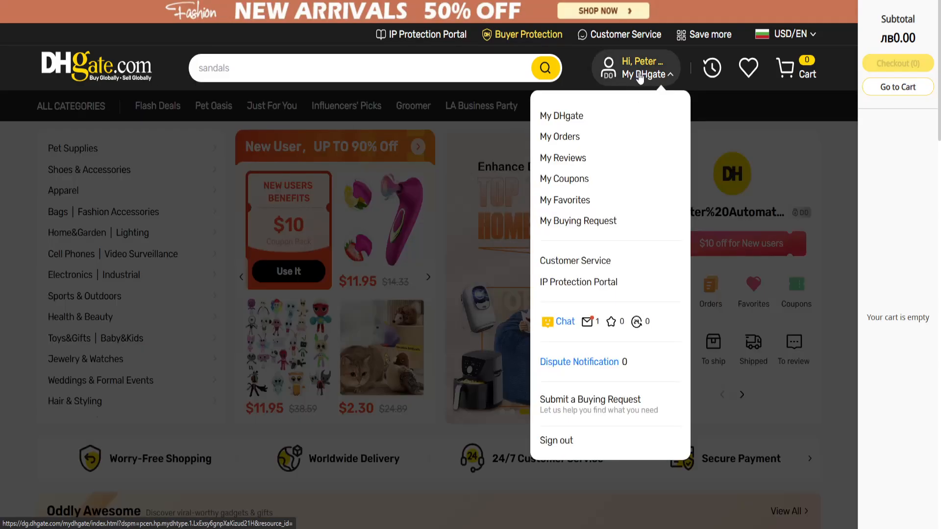
type("spider hoodie")
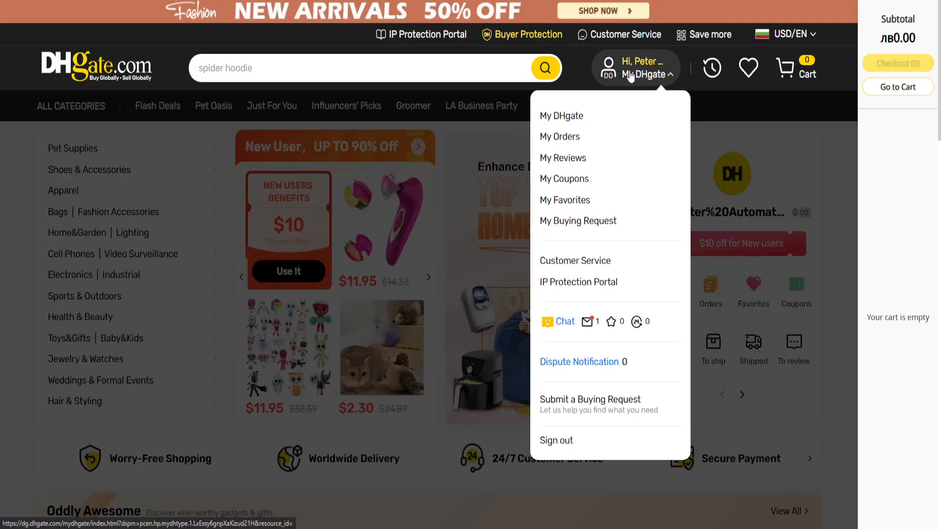
type("sneakers")
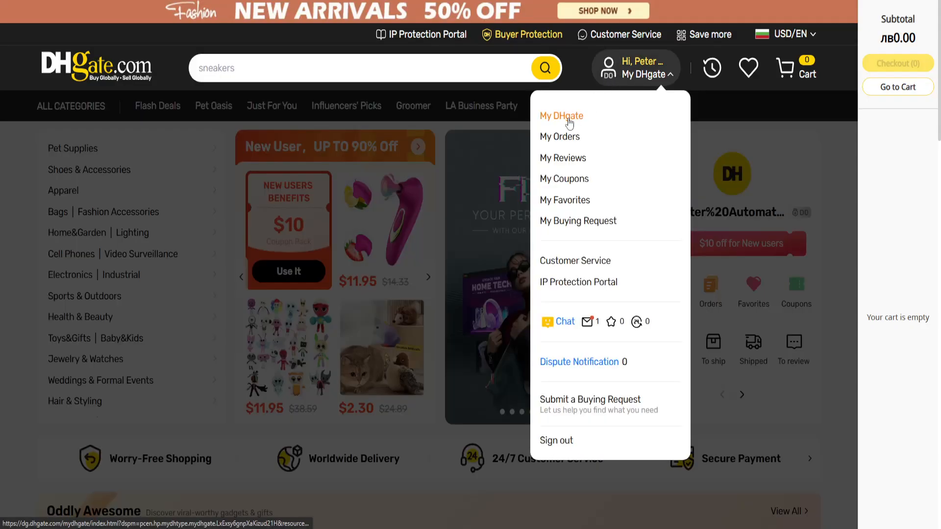
Open the My DHgate dashboard and scroll the sidebar down to Account Settings' Payment Verification entry
left_click(561, 116)
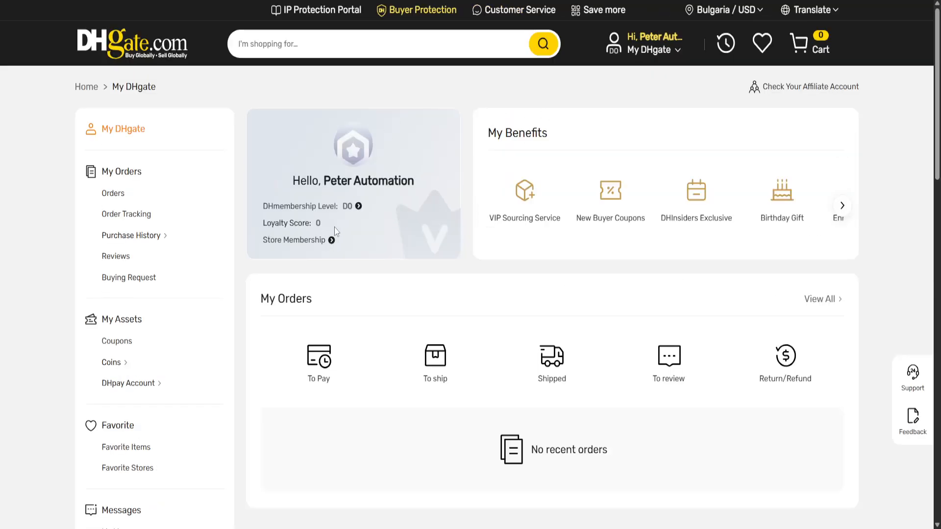
scroll("down", 3)
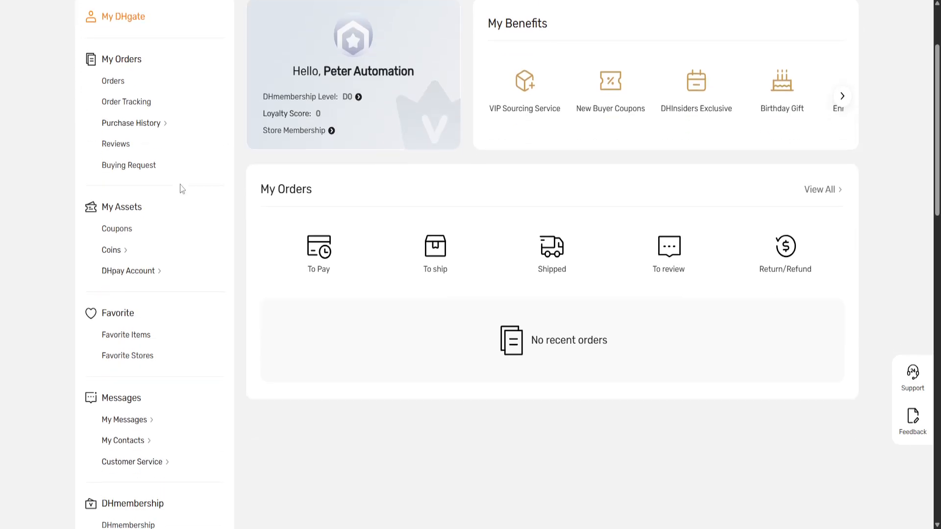
scroll("down", 3)
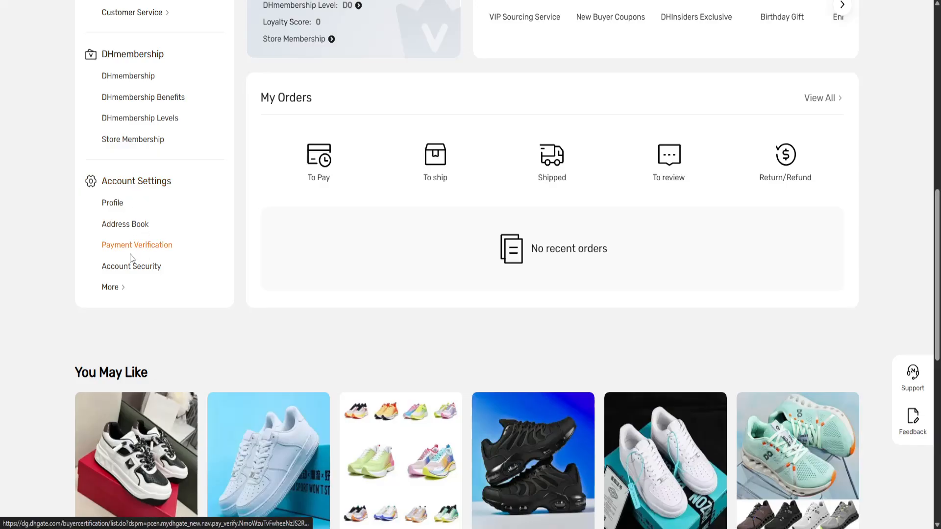
left_click(110, 287)
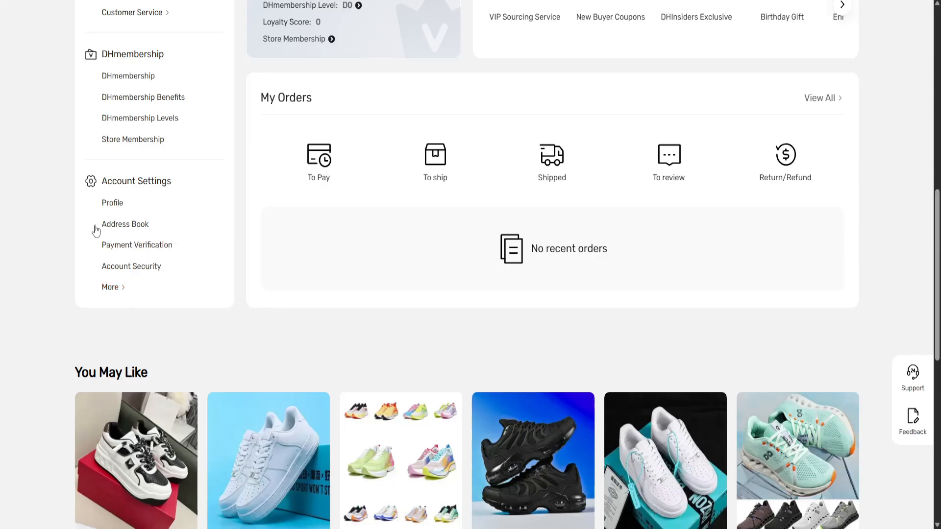
Select 'Payment Verification' under Account Settings to show the empty card verification table
left_click(136, 245)
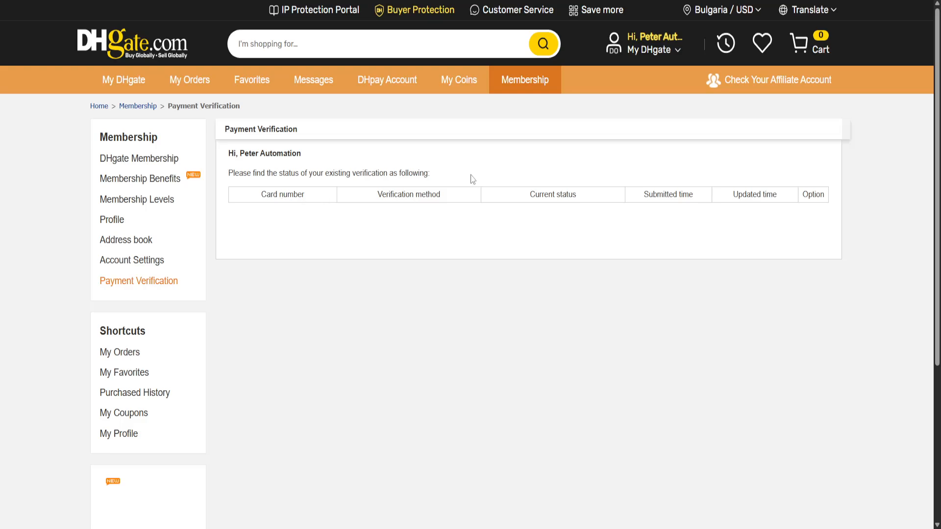
mouse_move(305, 207)
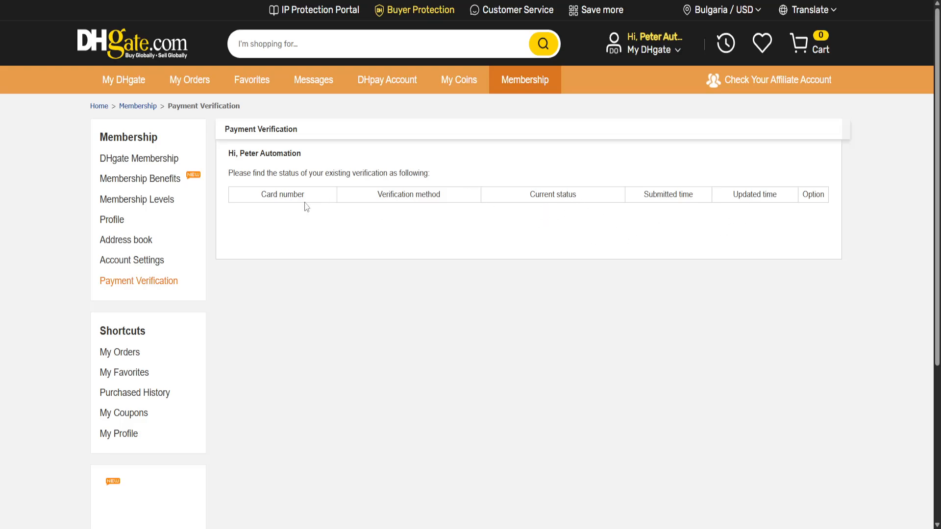
mouse_move(704, 239)
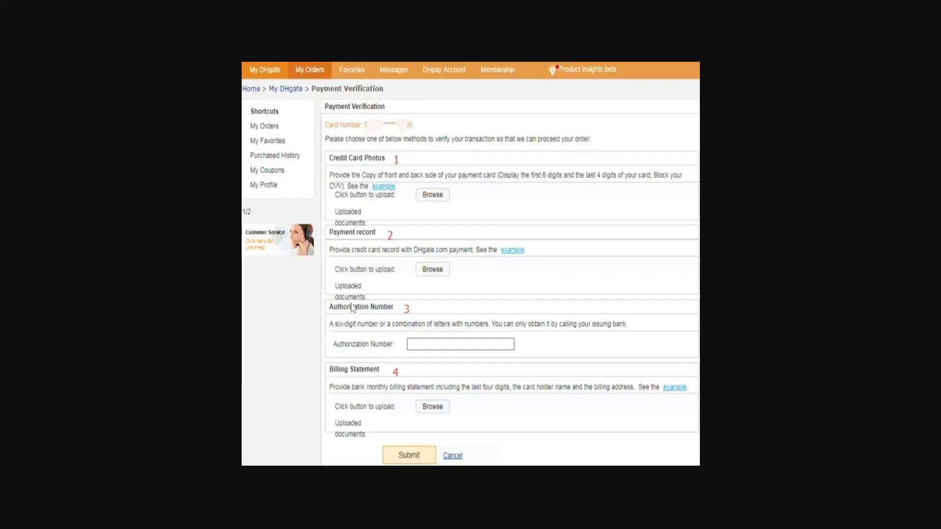
mouse_move(384, 396)
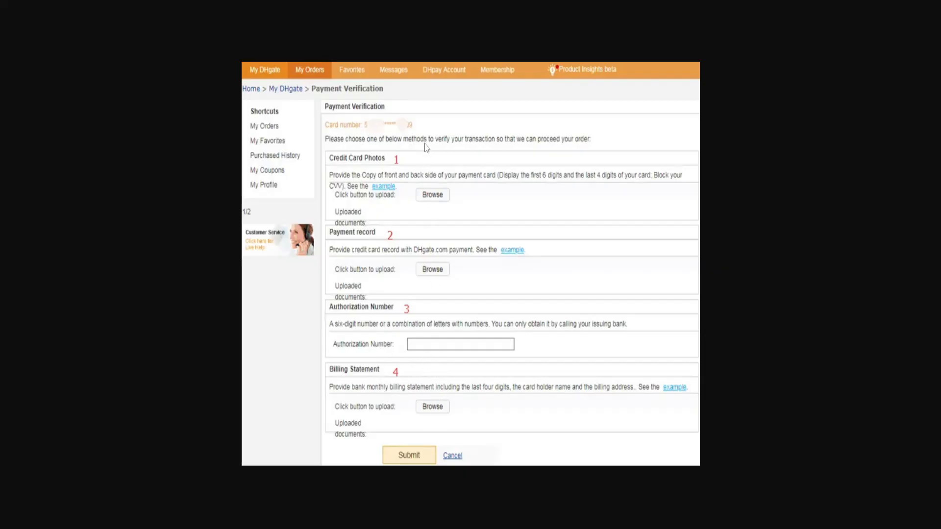
mouse_move(755, 165)
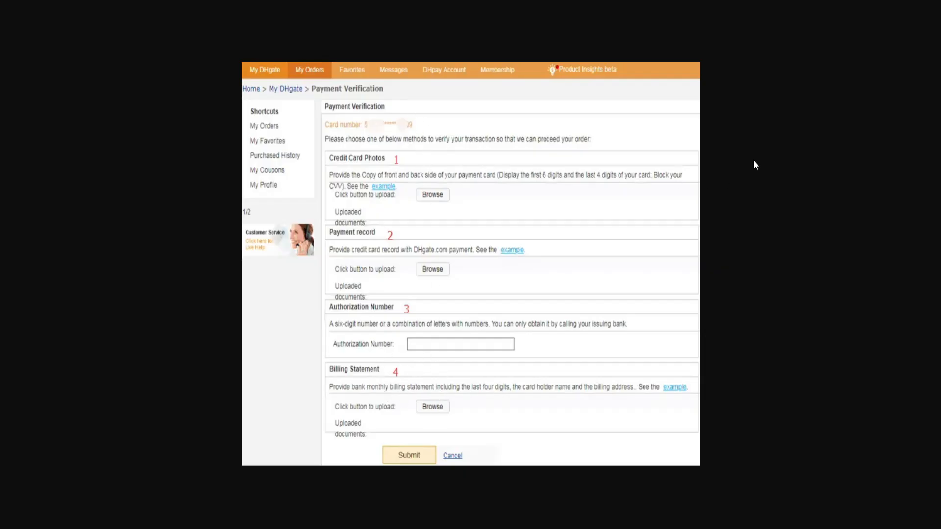
mouse_move(664, 188)
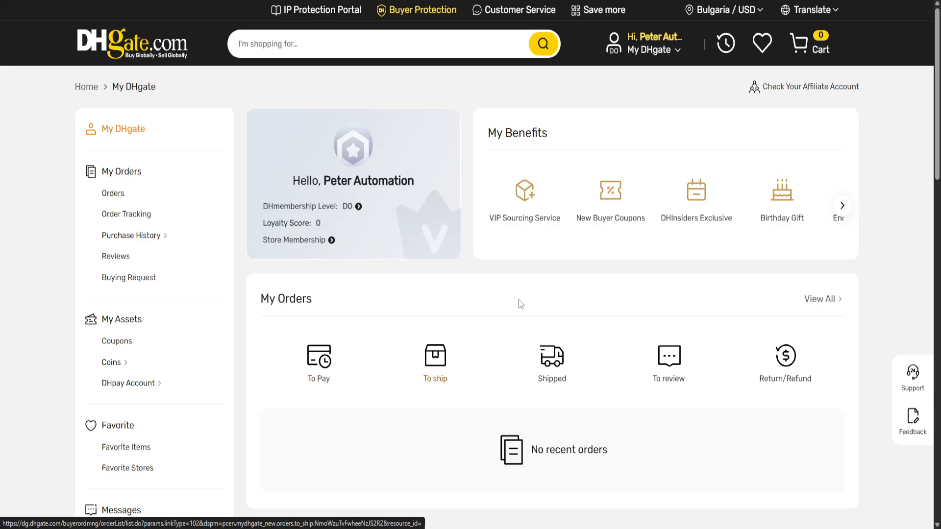
mouse_move(542, 280)
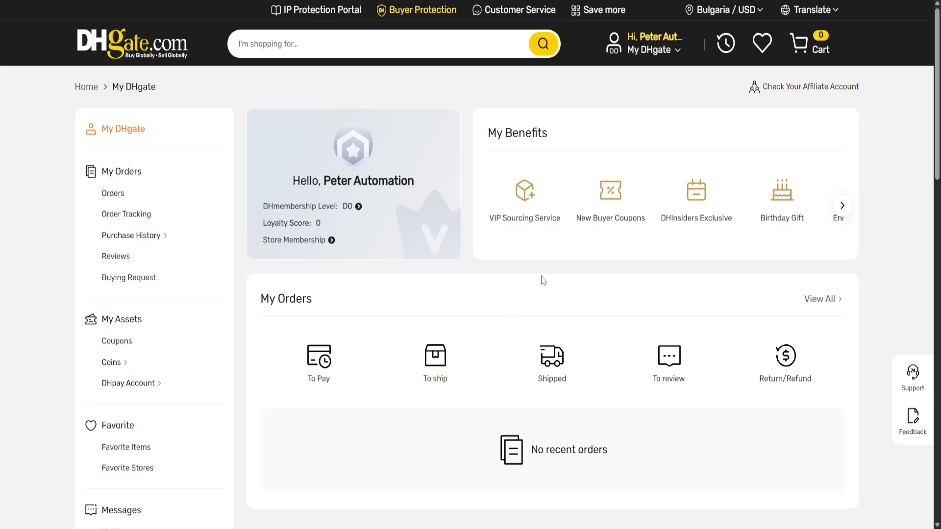